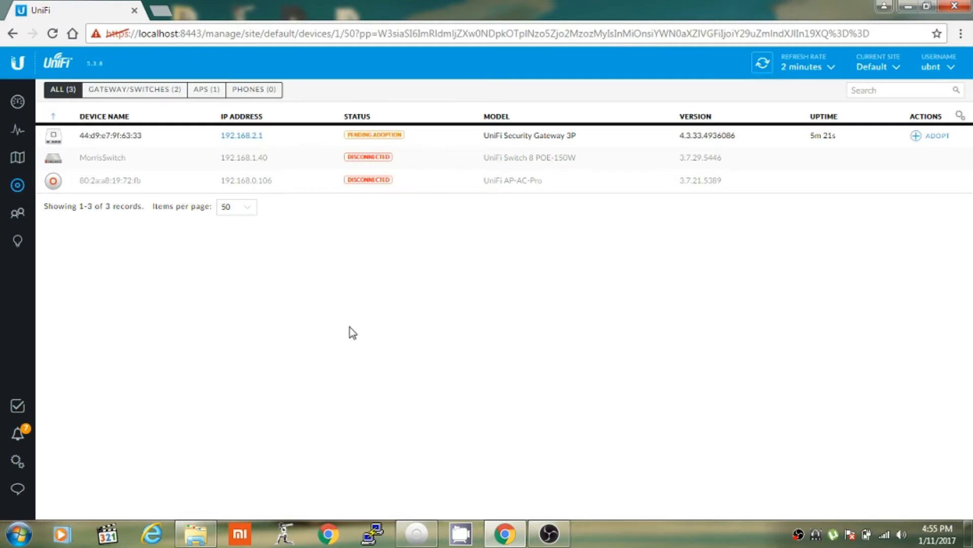
{"action": "mouse_move", "coordinate": [788, 203]}
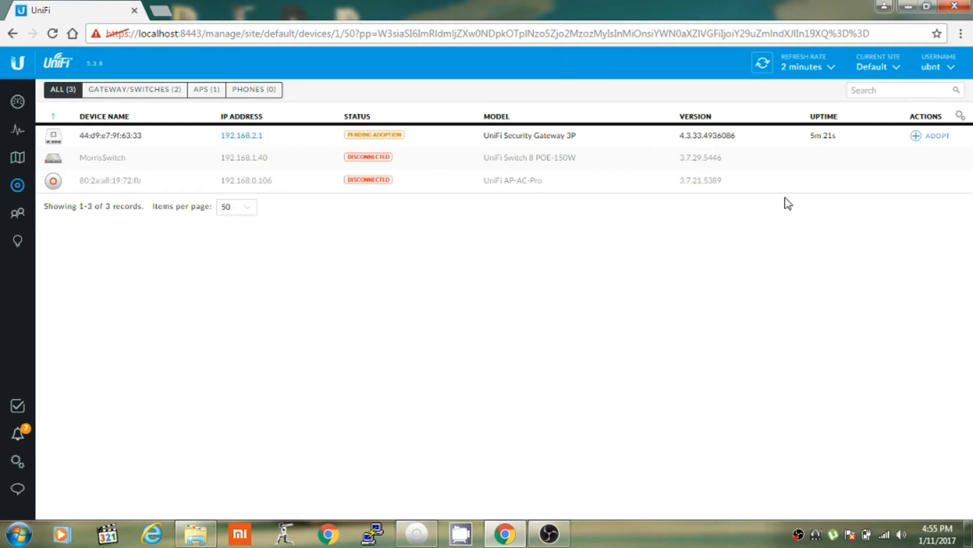
{"action": "mouse_move", "coordinate": [881, 511]}
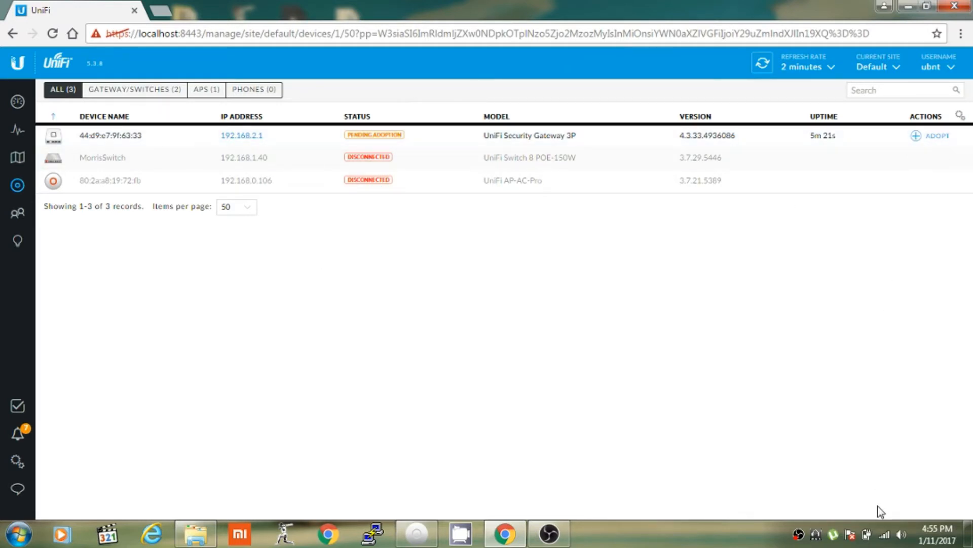
- Check the computer's wireless network, then reach the LAN row in Networks settings and begin editing it
{"action": "left_click", "coordinate": [888, 533]}
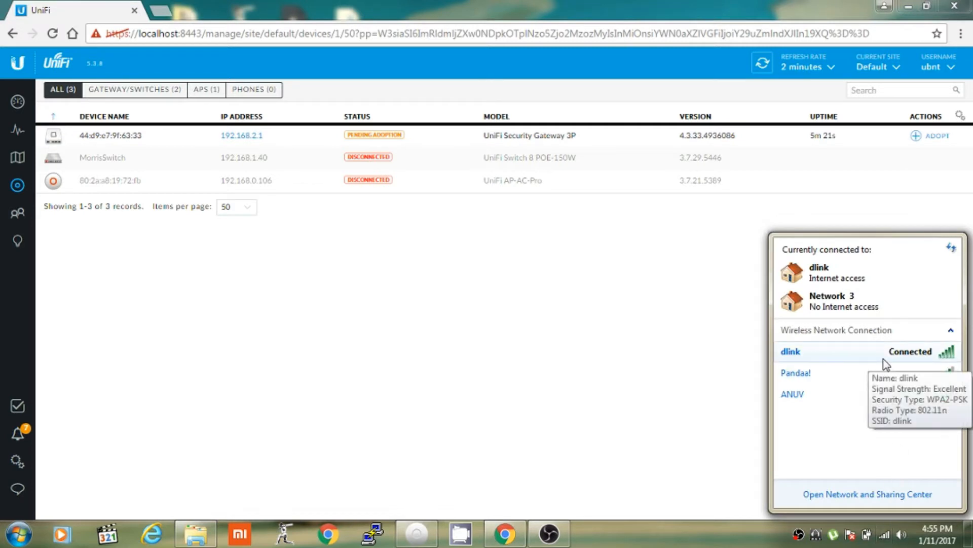
{"action": "mouse_move", "coordinate": [542, 400]}
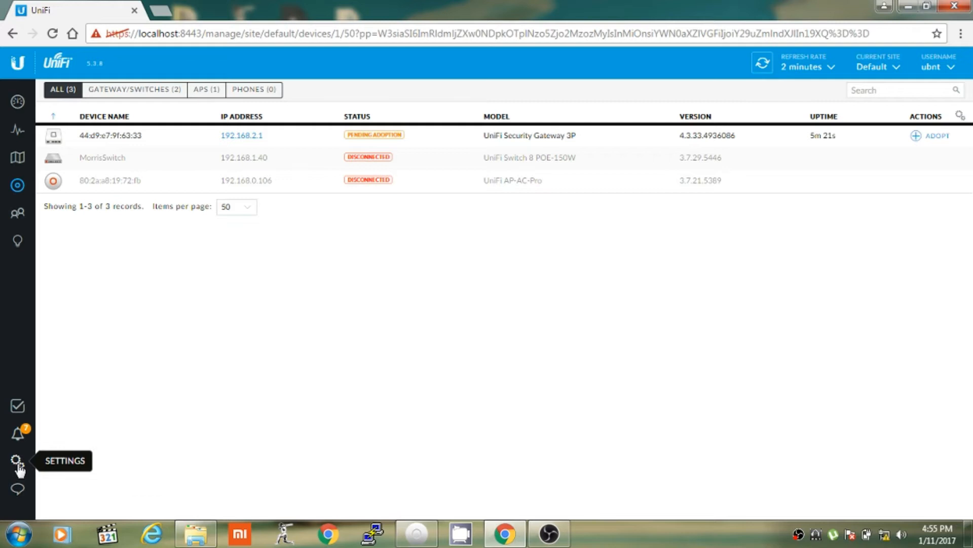
{"action": "left_click", "coordinate": [17, 457]}
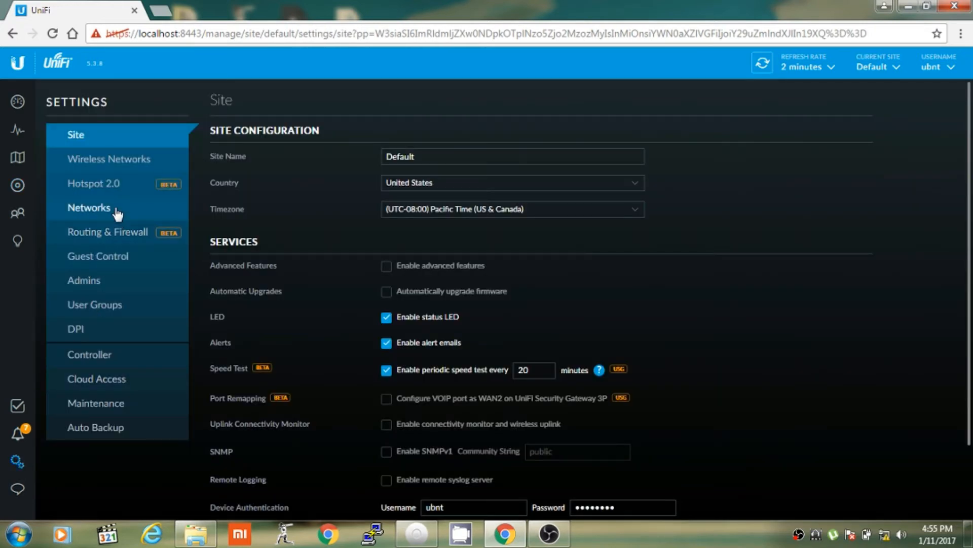
{"action": "left_click", "coordinate": [89, 206]}
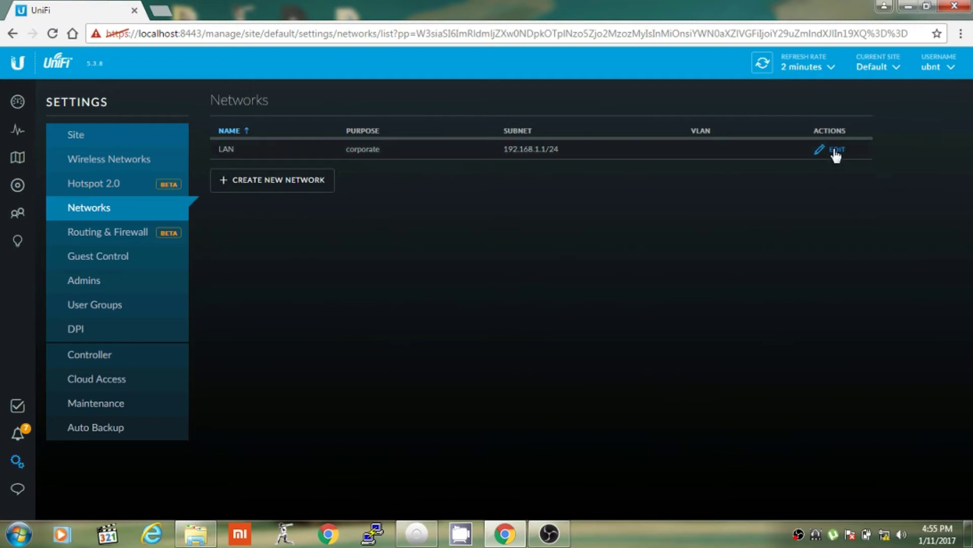
{"action": "left_click", "coordinate": [835, 150]}
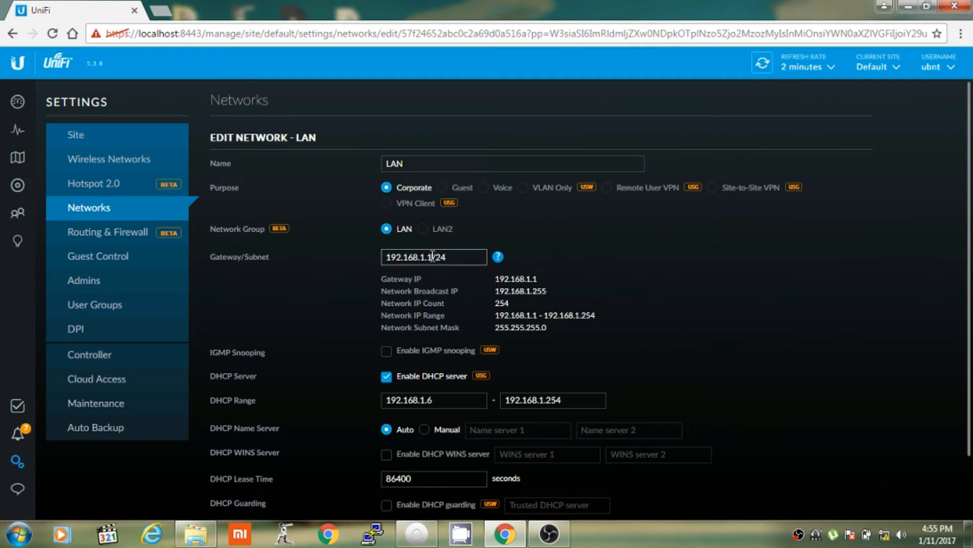
- Set the LAN gateway/subnet to 192.168.2.1/24, update DHCP range to 192.168.2.6–192.168.2.254, and save
{"action": "double_click", "coordinate": [426, 257]}
{"action": "type", "text": "2"}
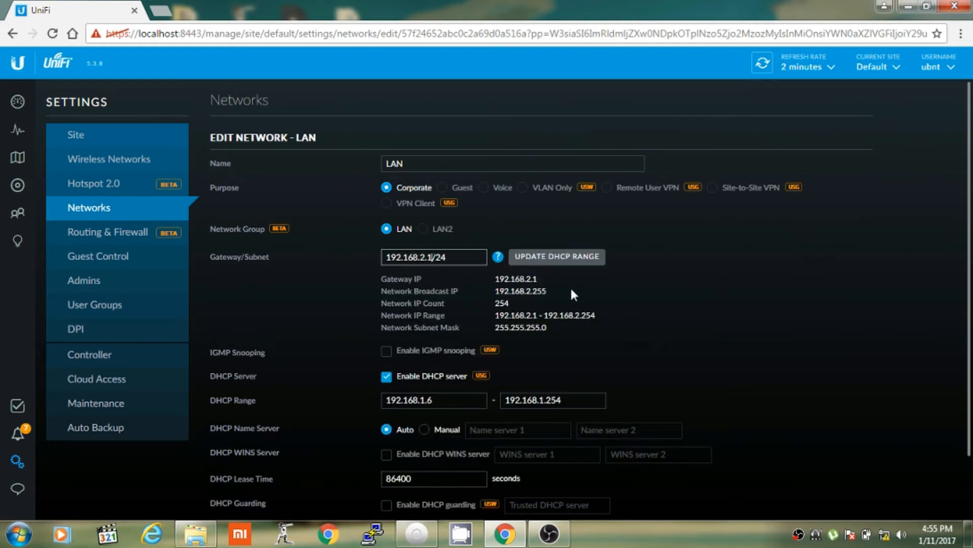
{"action": "left_click", "coordinate": [557, 257]}
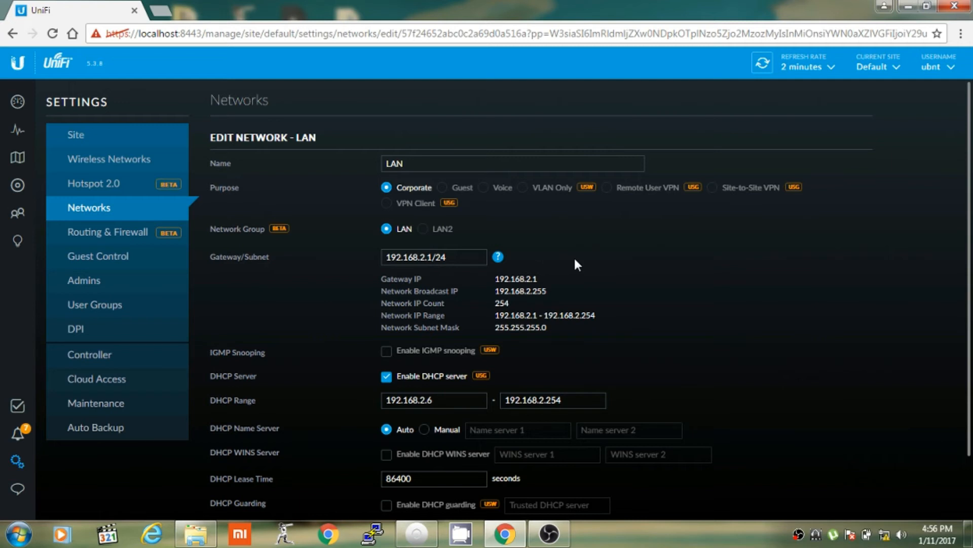
{"action": "mouse_move", "coordinate": [588, 263]}
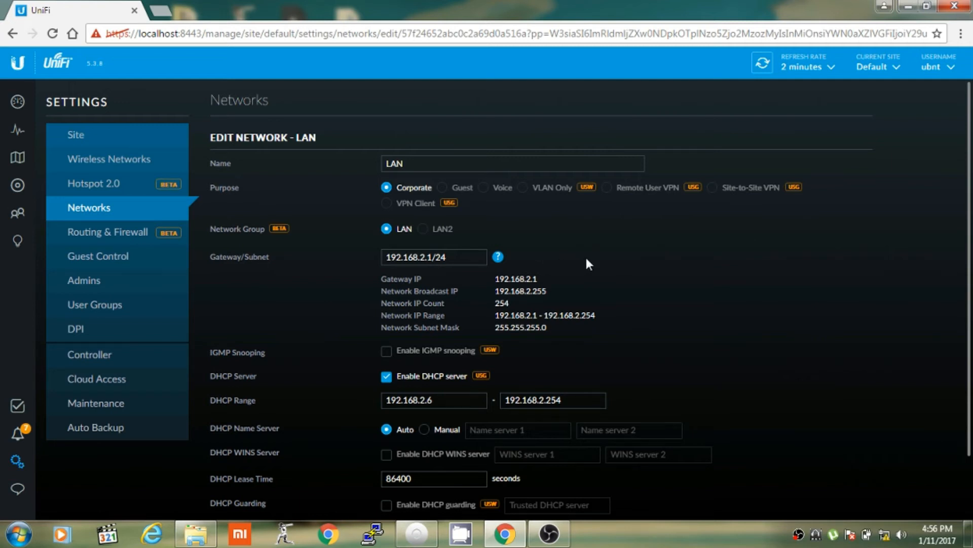
{"action": "scroll", "scroll_direction": "down", "scroll_amount": 3}
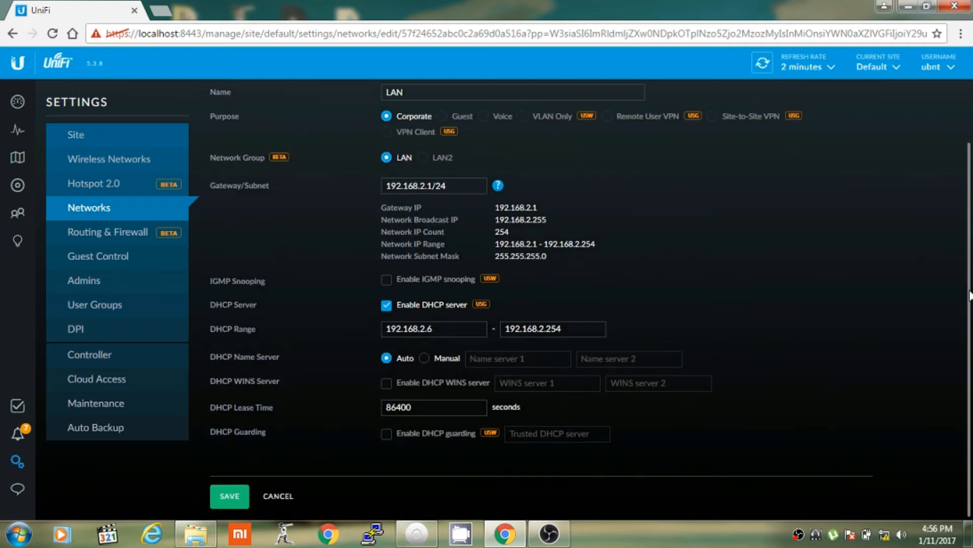
{"action": "left_click", "coordinate": [230, 496]}
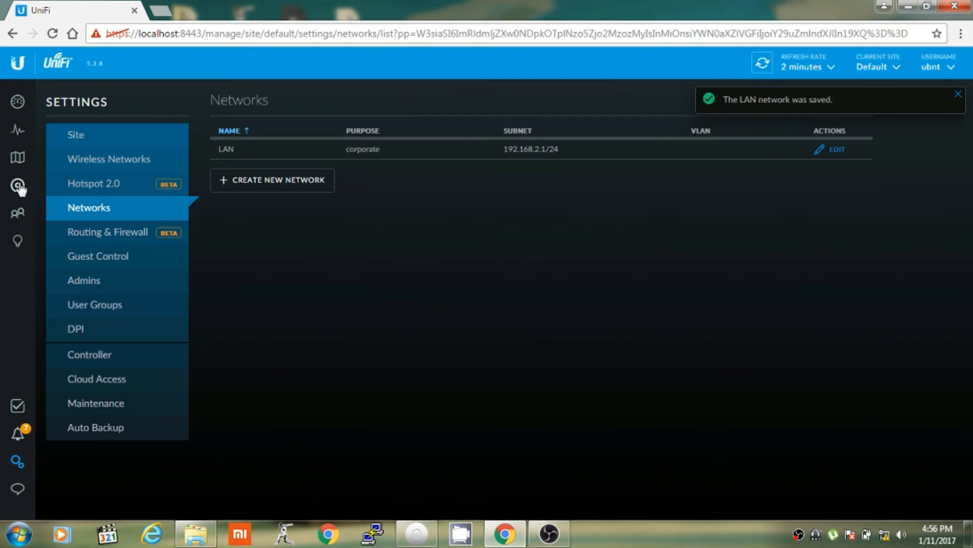
- Adopt the UniFi Security Gateway 3P from the Devices list
{"action": "left_click", "coordinate": [17, 183]}
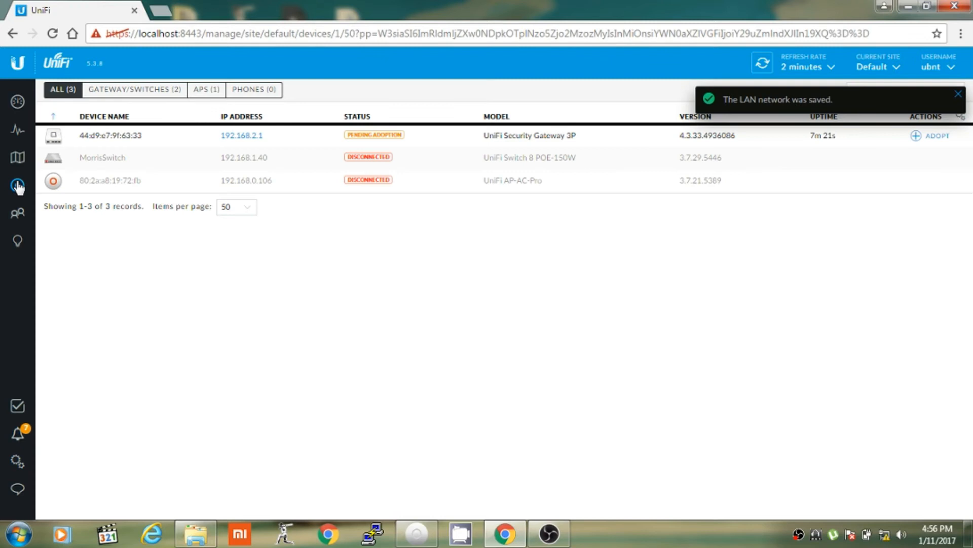
{"action": "left_click", "coordinate": [931, 136]}
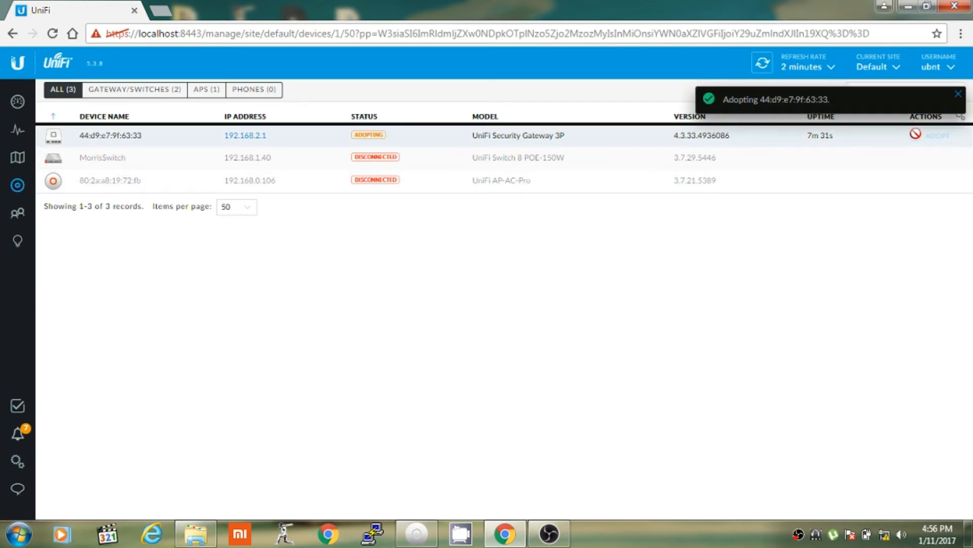